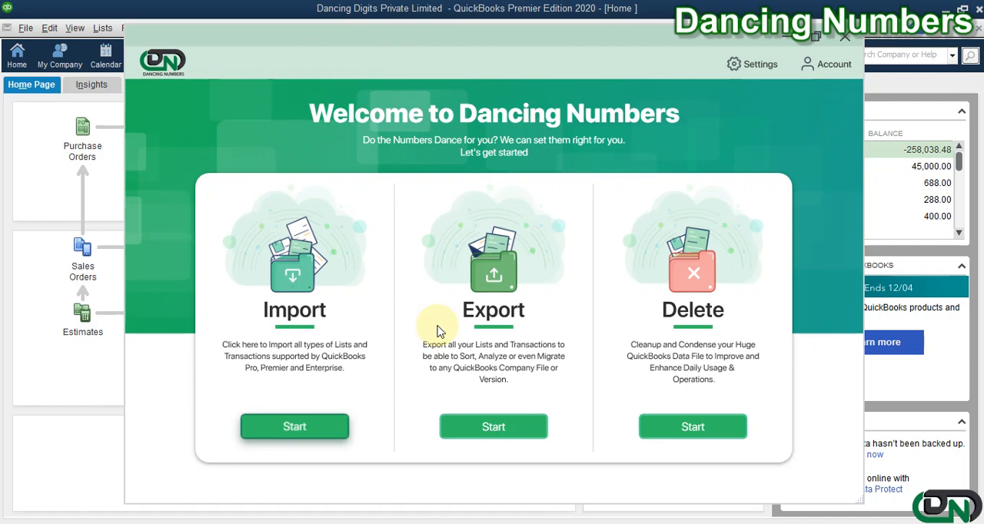
pyautogui.moveTo(334, 317)
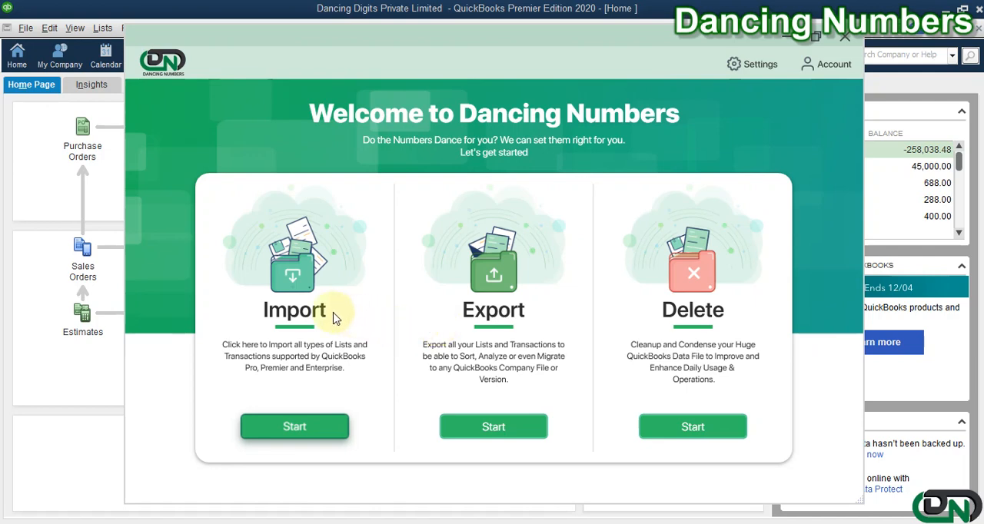
pyautogui.moveTo(742, 323)
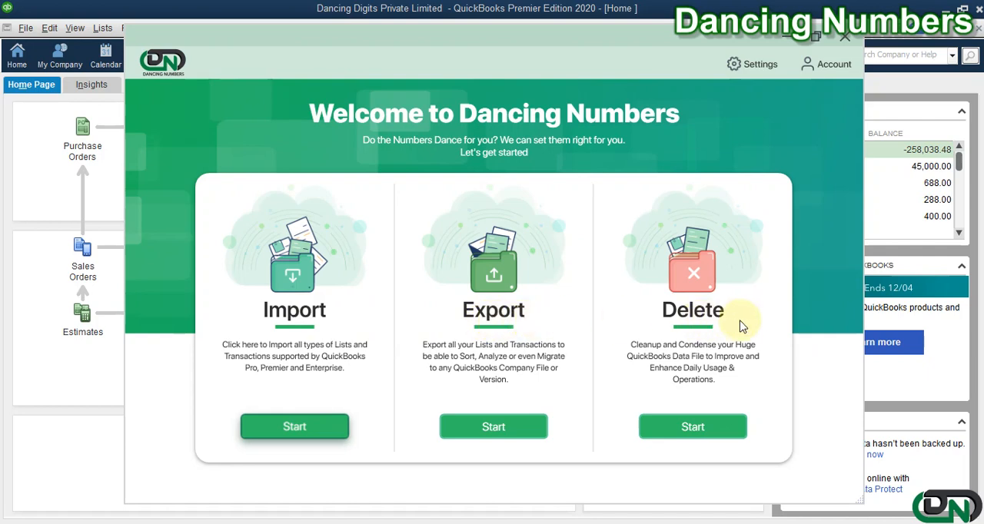
pyautogui.moveTo(747, 327)
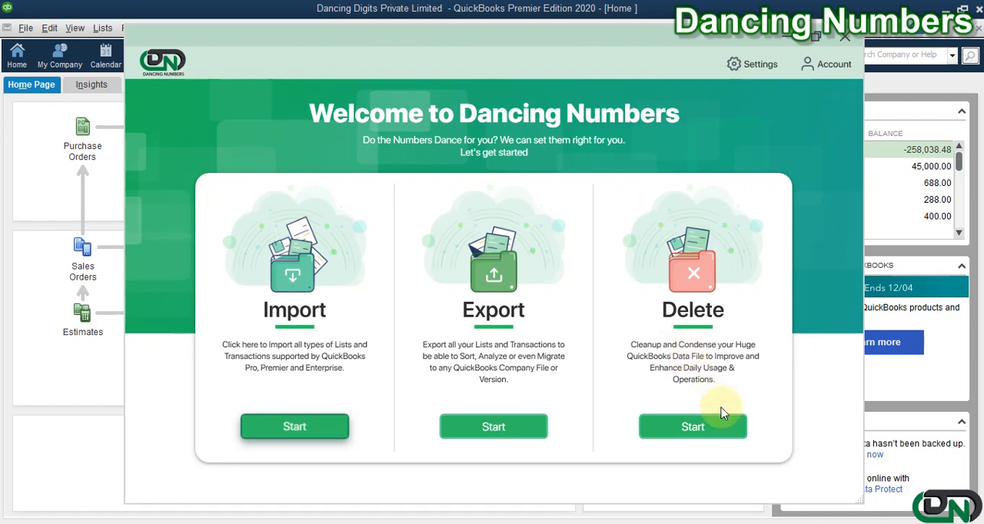
pyautogui.moveTo(693, 426)
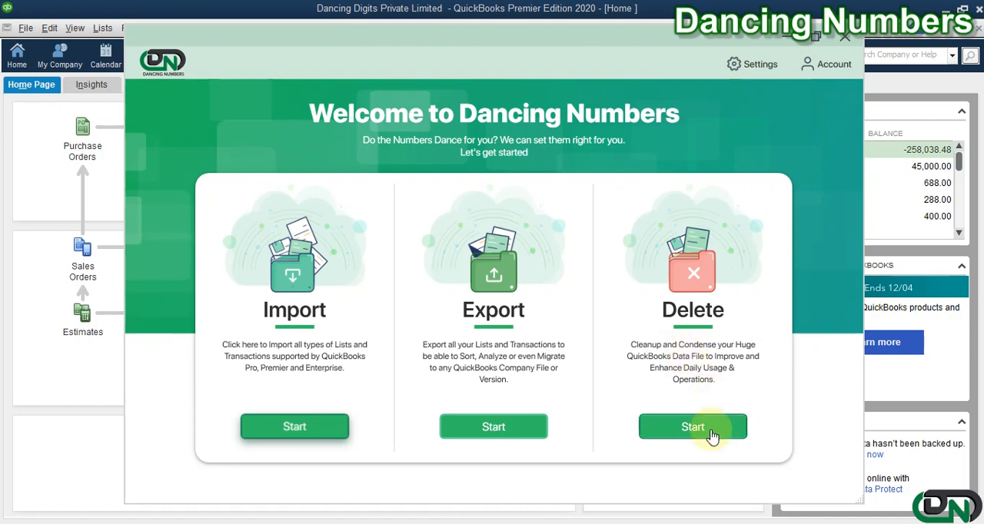
# - Start the Delete wizard with Journal Entry as the delete type and continue
pyautogui.click(693, 426)
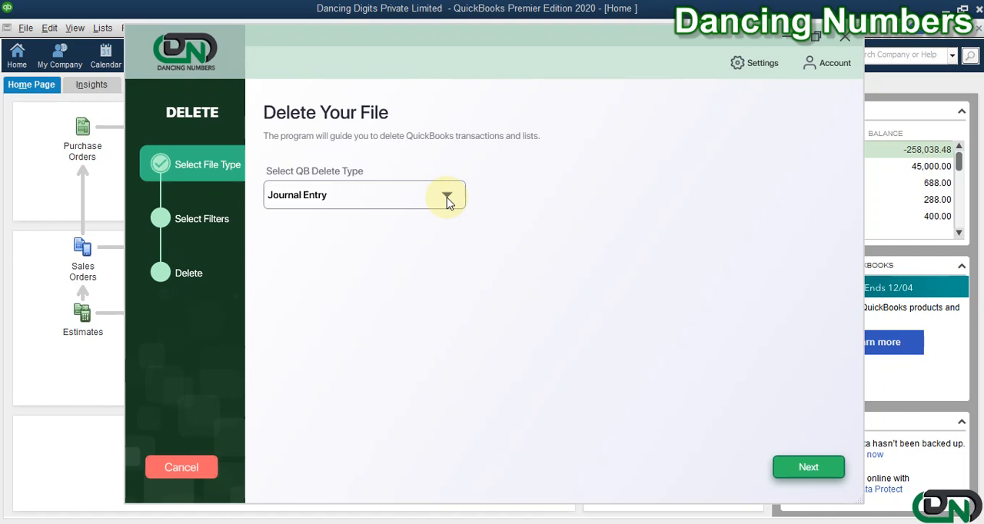
pyautogui.click(447, 195)
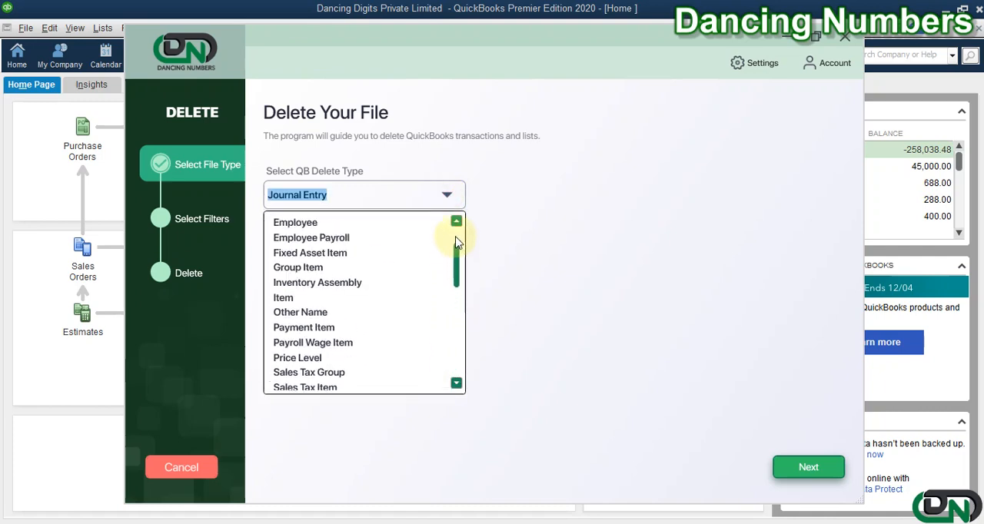
pyautogui.scroll(-3)
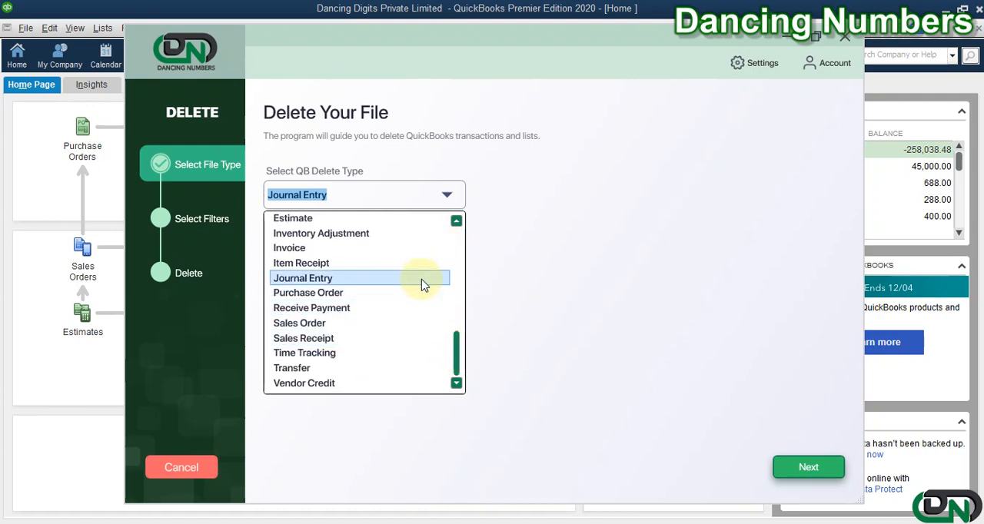
pyautogui.click(303, 277)
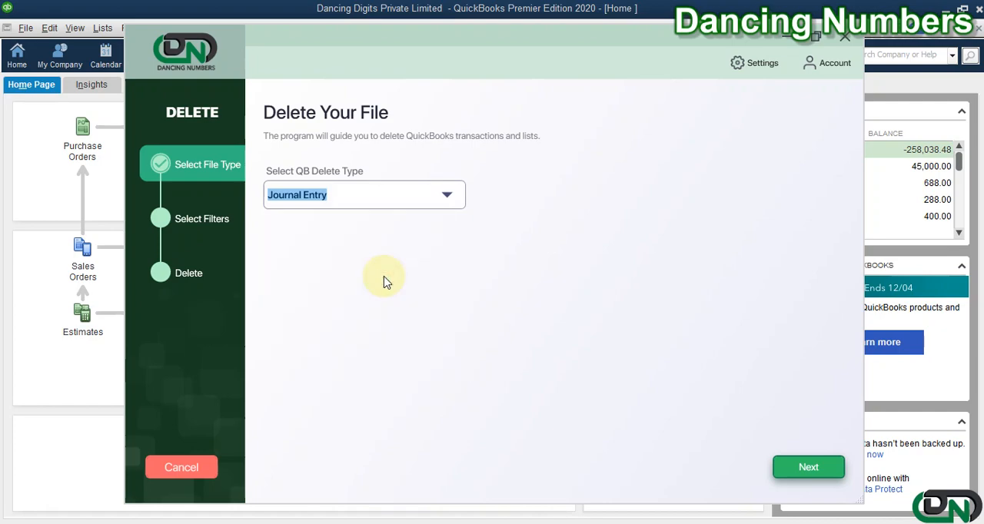
pyautogui.moveTo(809, 468)
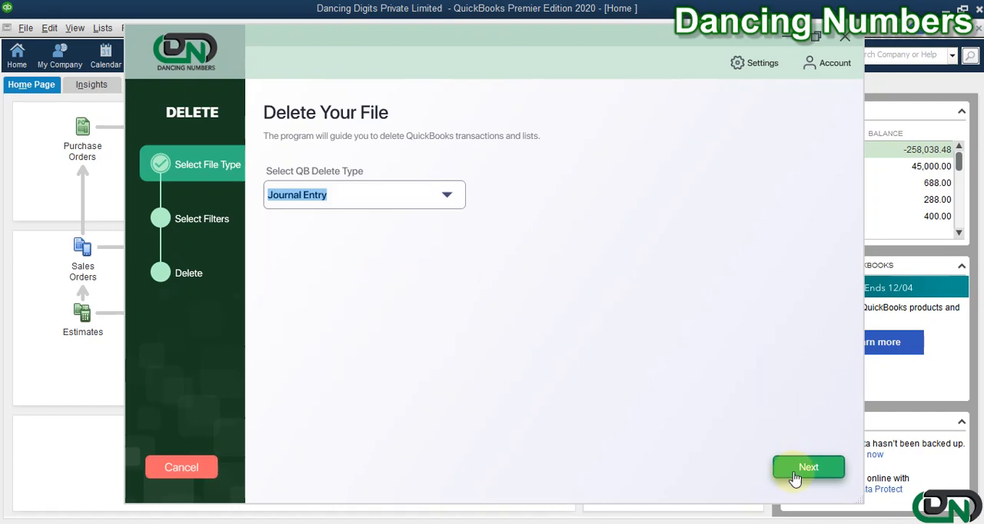
pyautogui.click(808, 467)
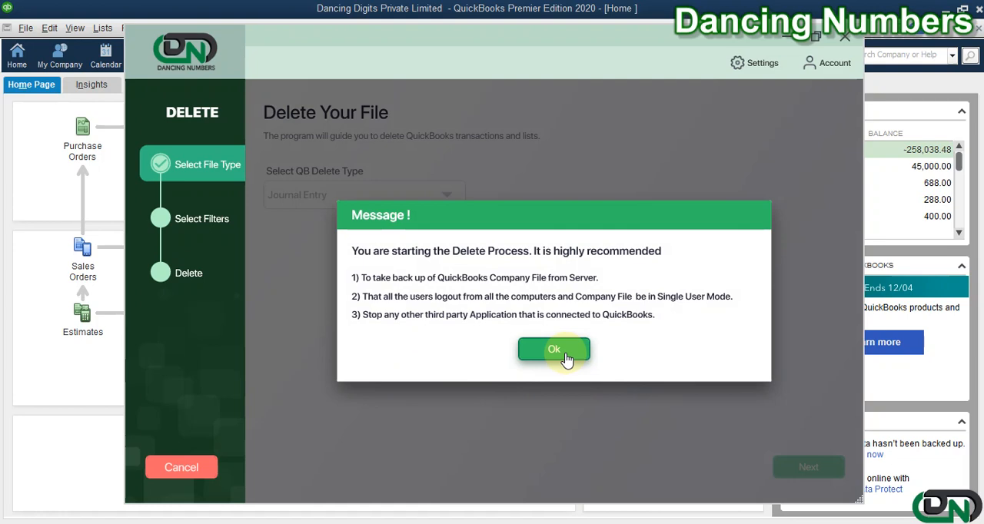
# - Dismiss the backup warning and leave the Date, Entry No., Account and Name filters blank
pyautogui.click(553, 349)
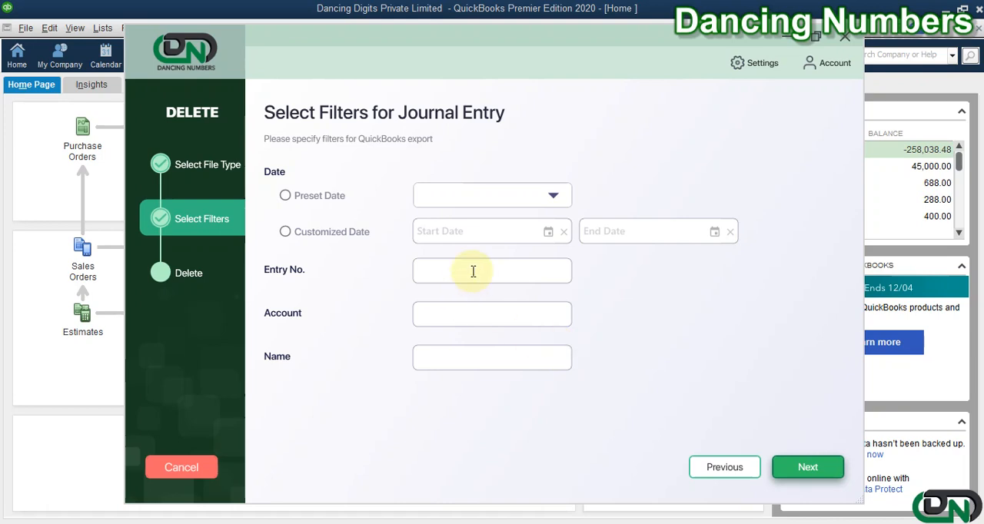
pyautogui.click(492, 356)
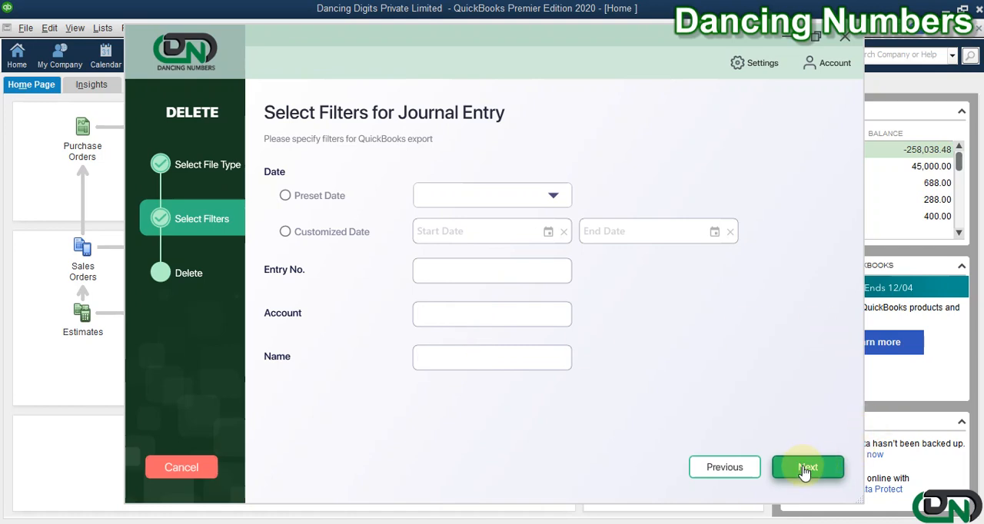
pyautogui.moveTo(473, 428)
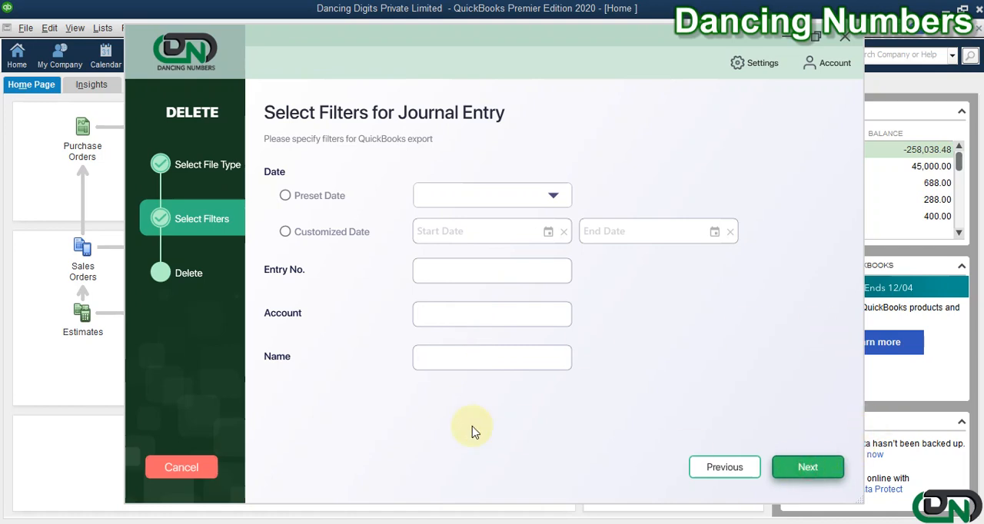
# - Load the unfiltered journal entries and select all rows (2006-1, 2006-3, 2006-4)
pyautogui.click(808, 466)
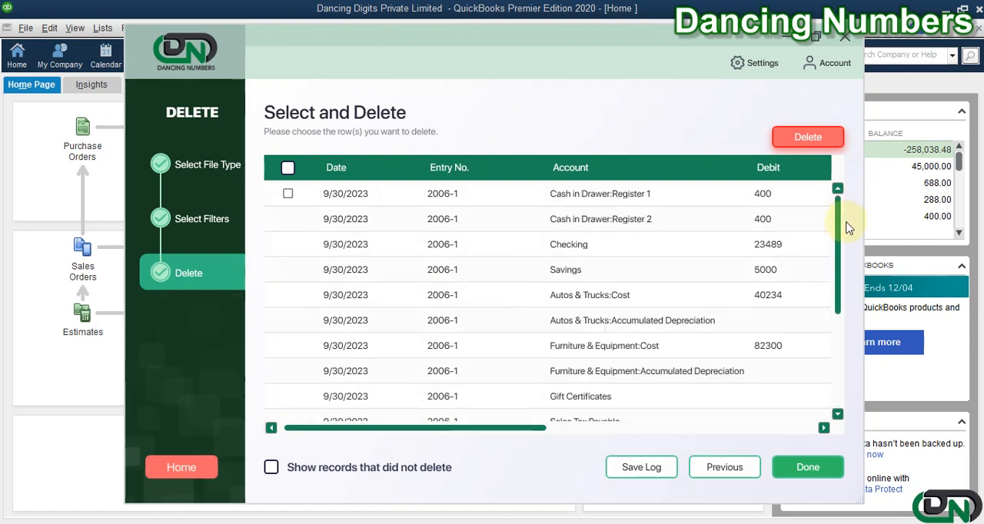
pyautogui.moveTo(690, 246)
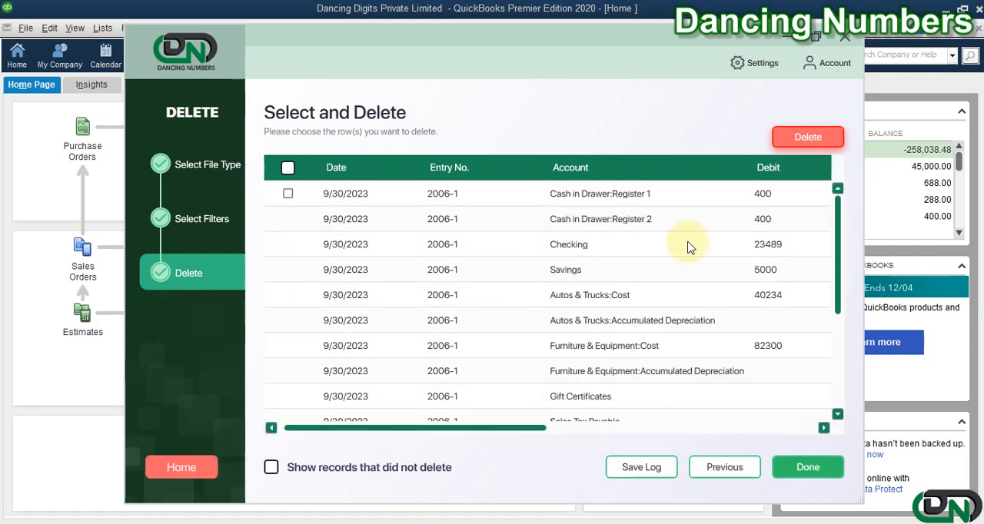
pyautogui.scroll(-3)
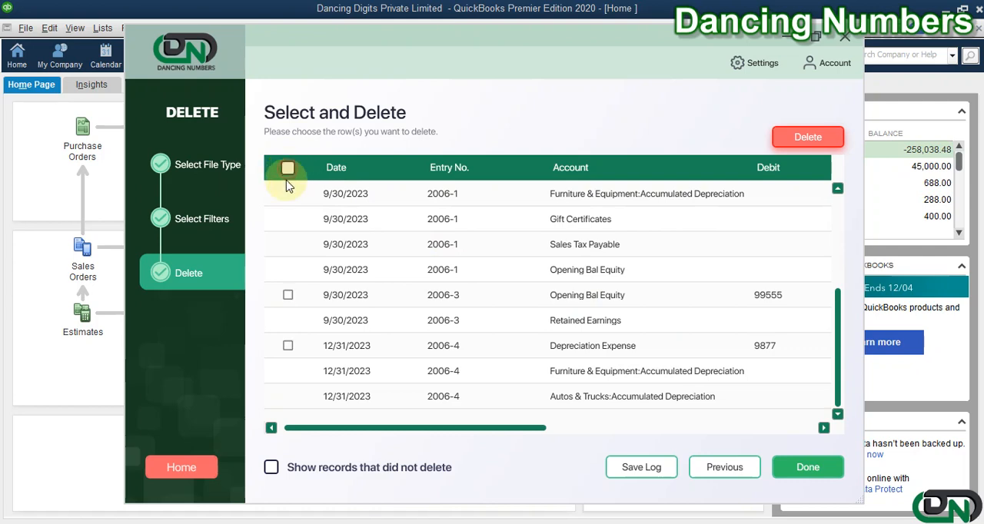
pyautogui.click(287, 295)
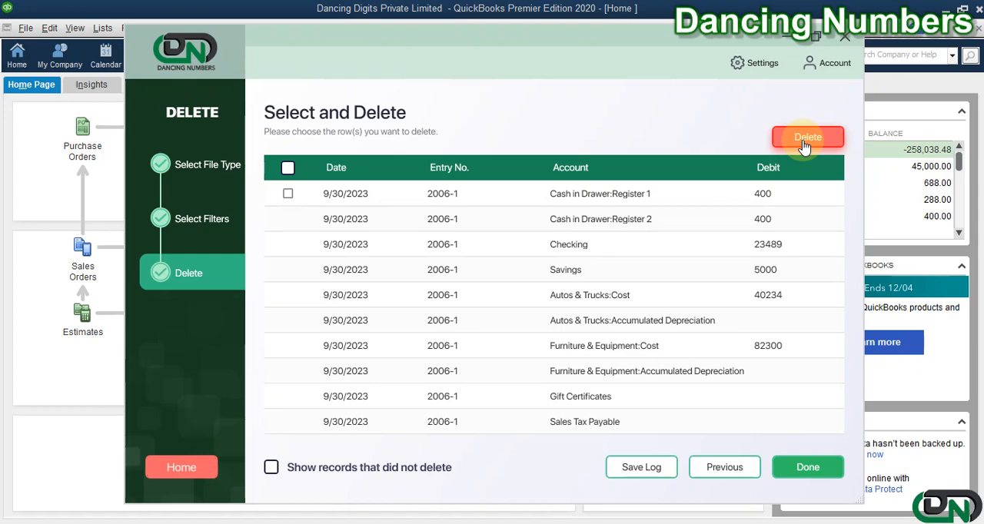
# - Delete the selected journal entries and check the Status column for results
pyautogui.click(808, 137)
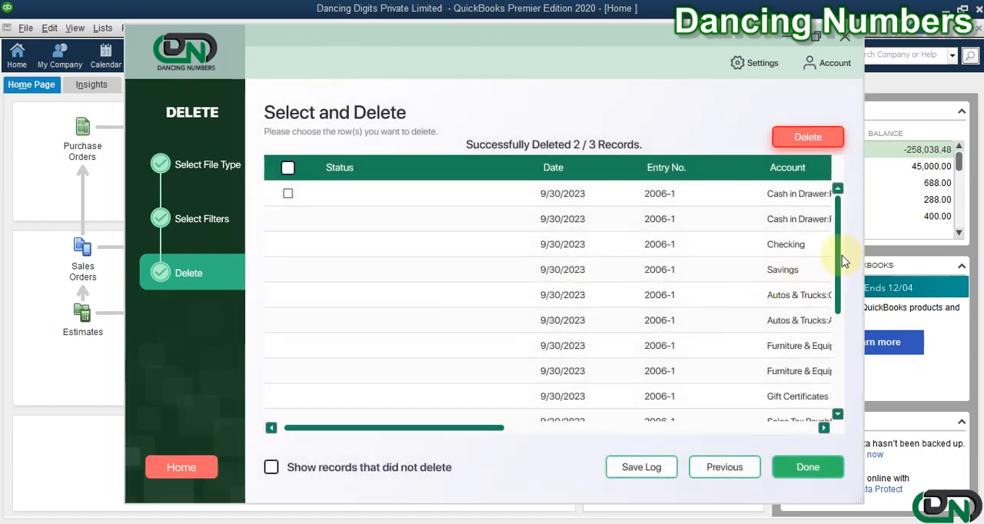
pyautogui.scroll(-3)
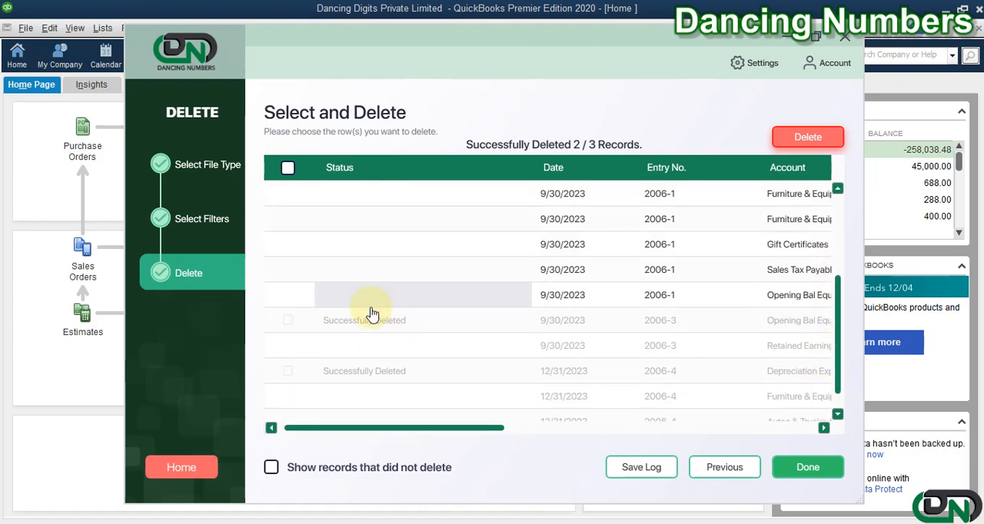
pyautogui.moveTo(427, 335)
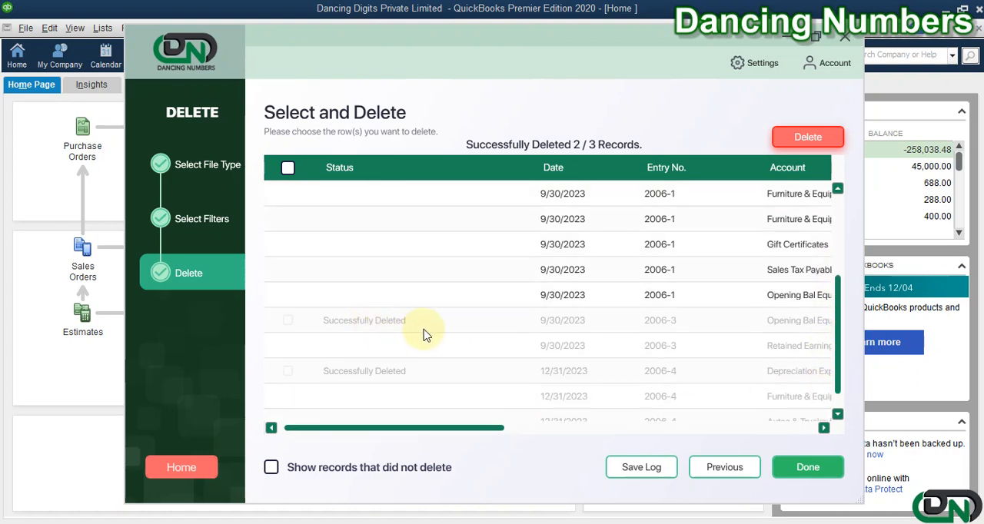